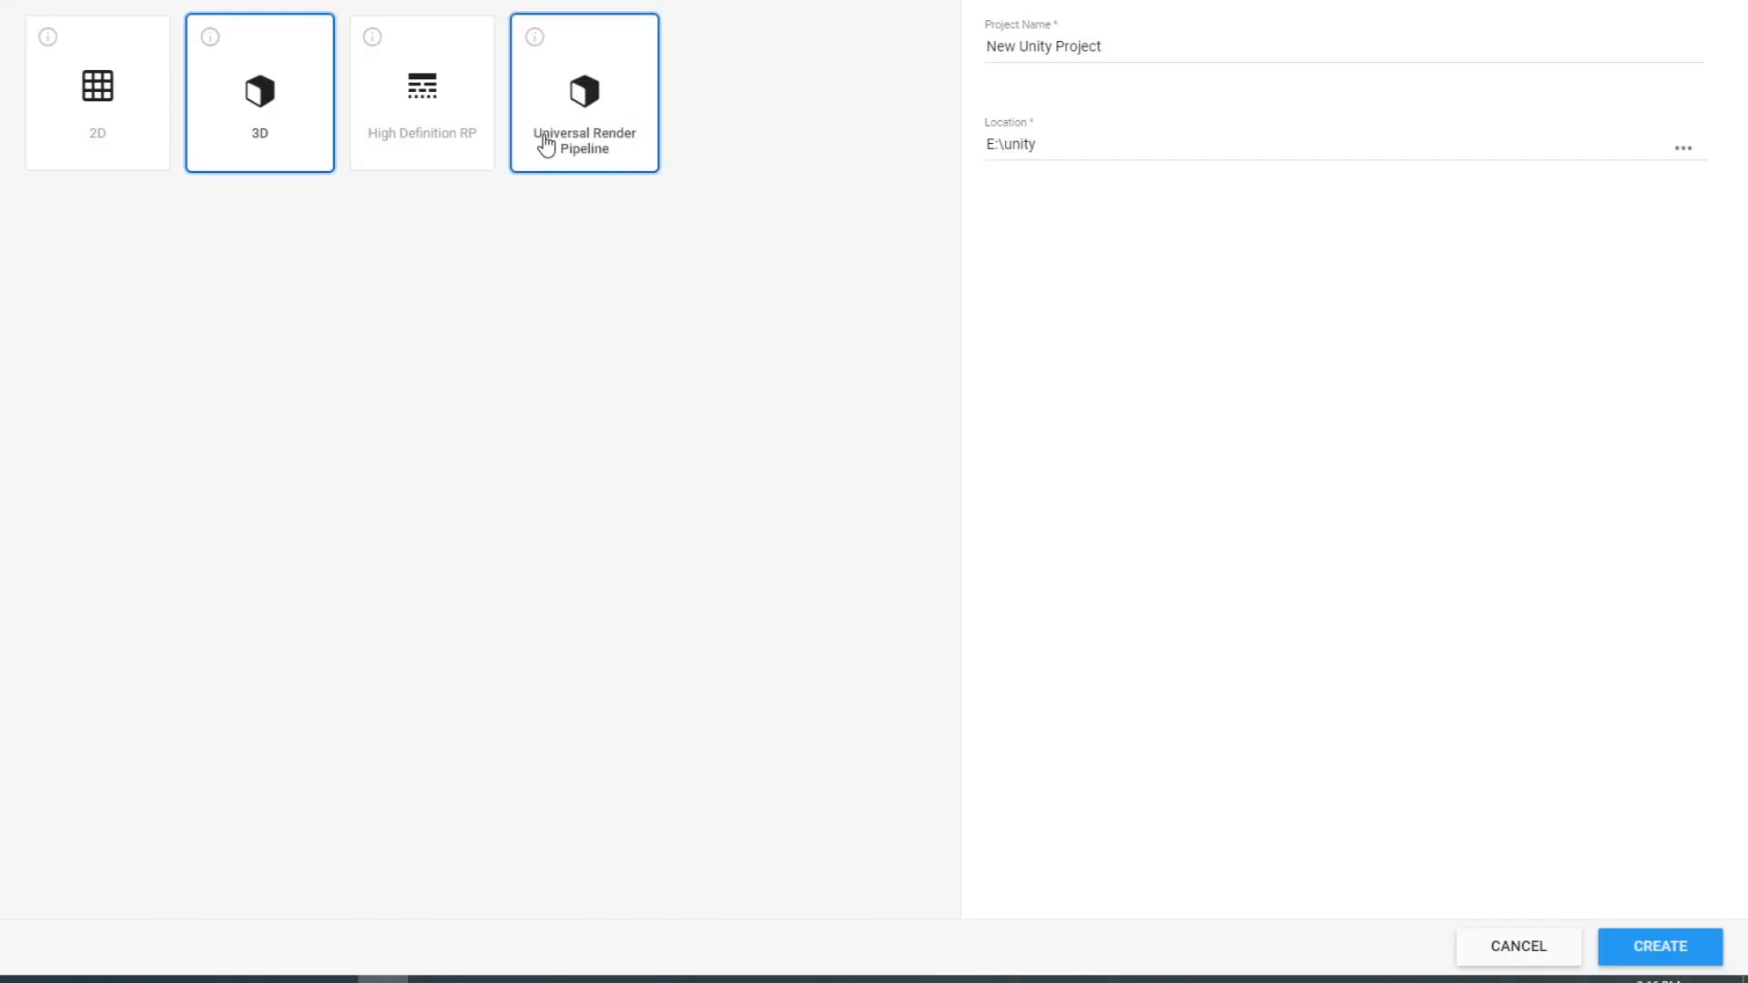
mouse_move(599, 149)
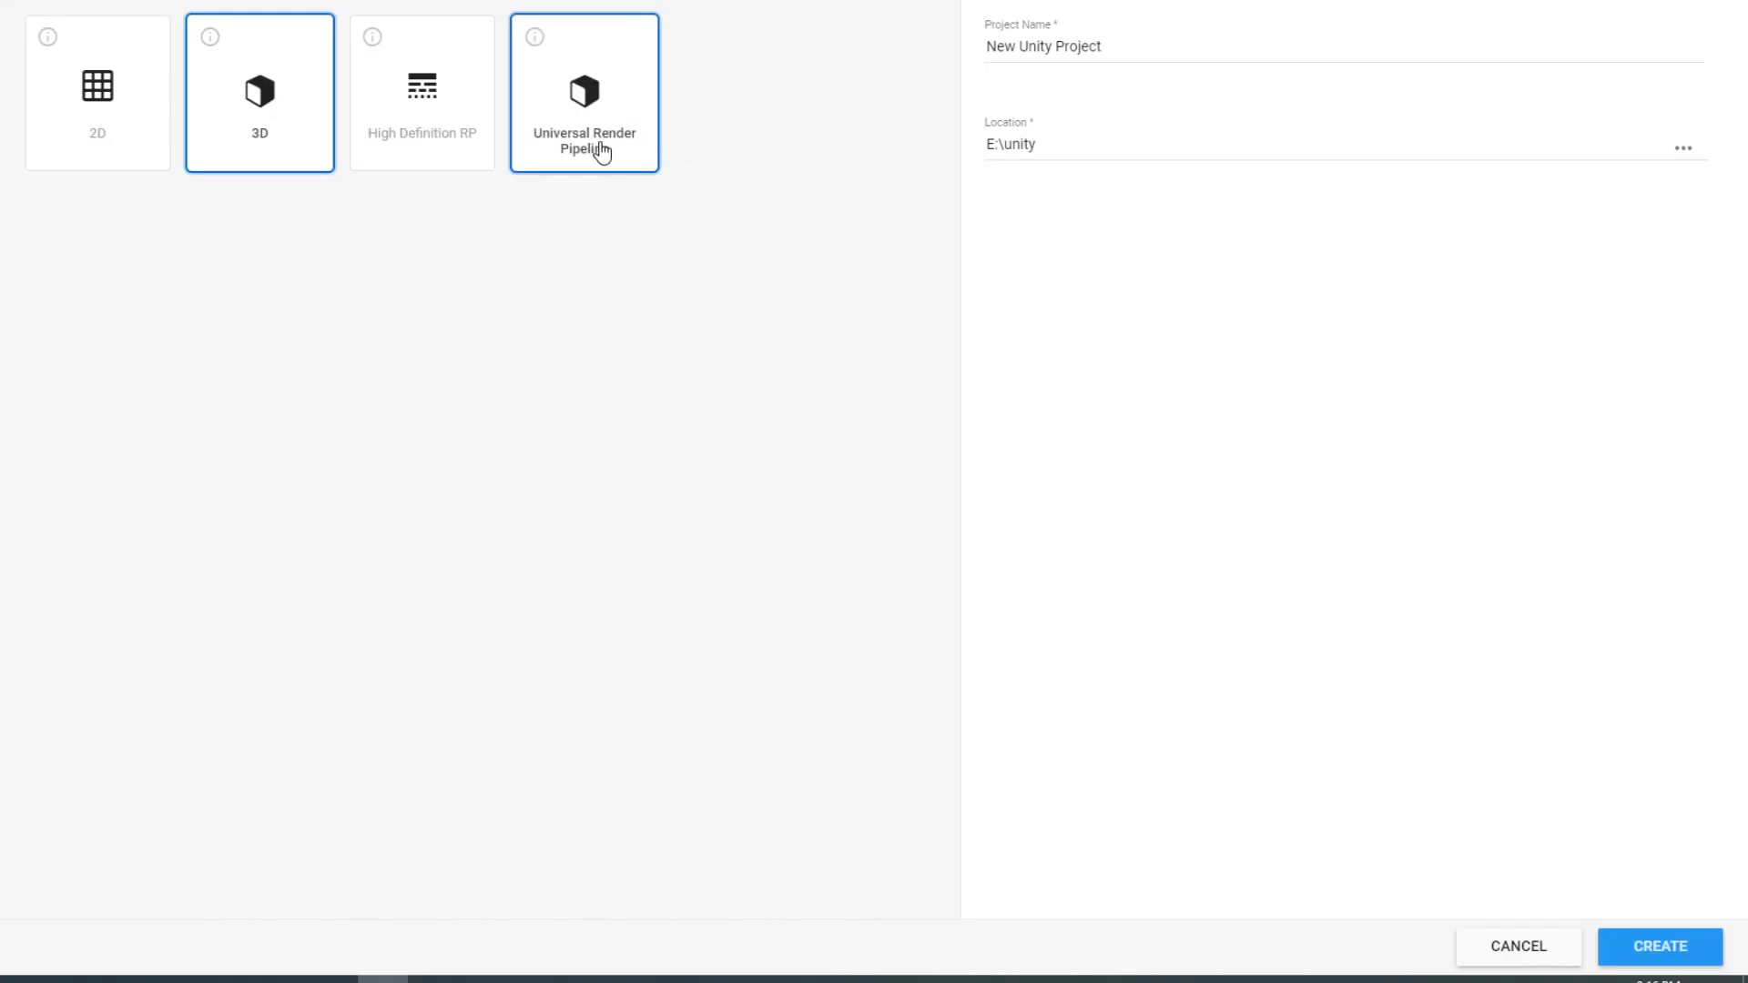
Create a new project from the Universal Render Pipeline template in E:\unity.
left_click(585, 93)
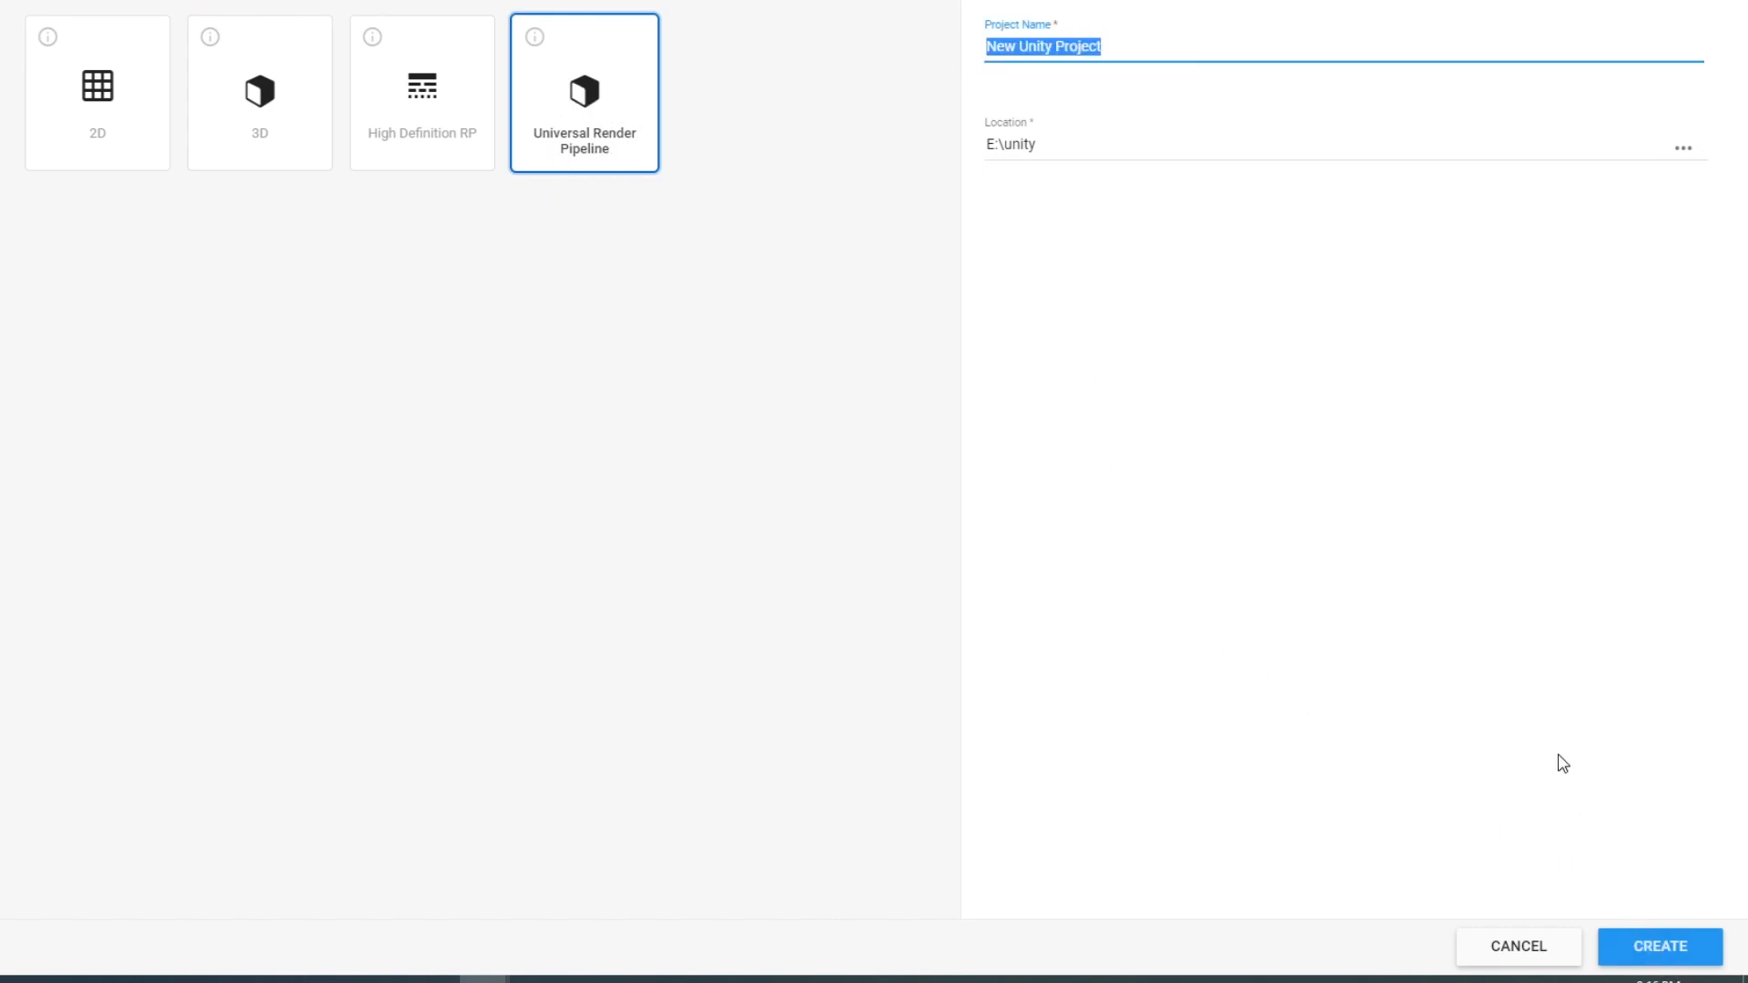
left_click(1657, 945)
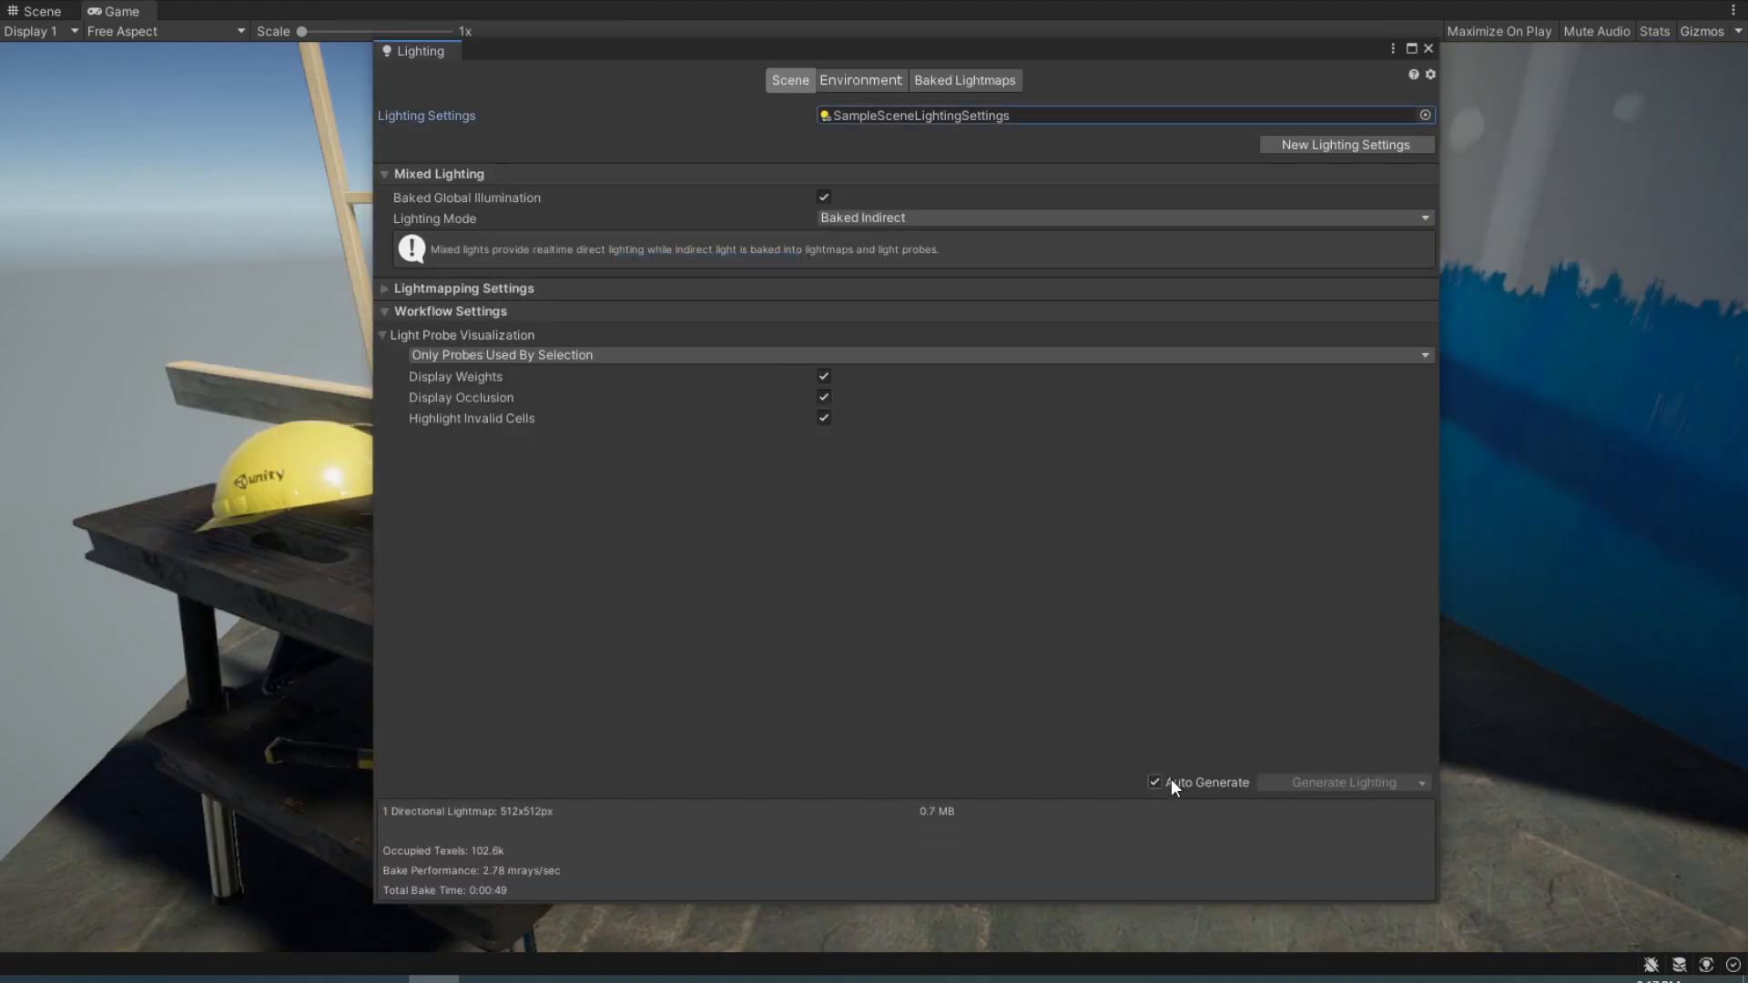
Disable Auto Generate in the Lighting window and bake the scene lighting manually.
left_click(1154, 781)
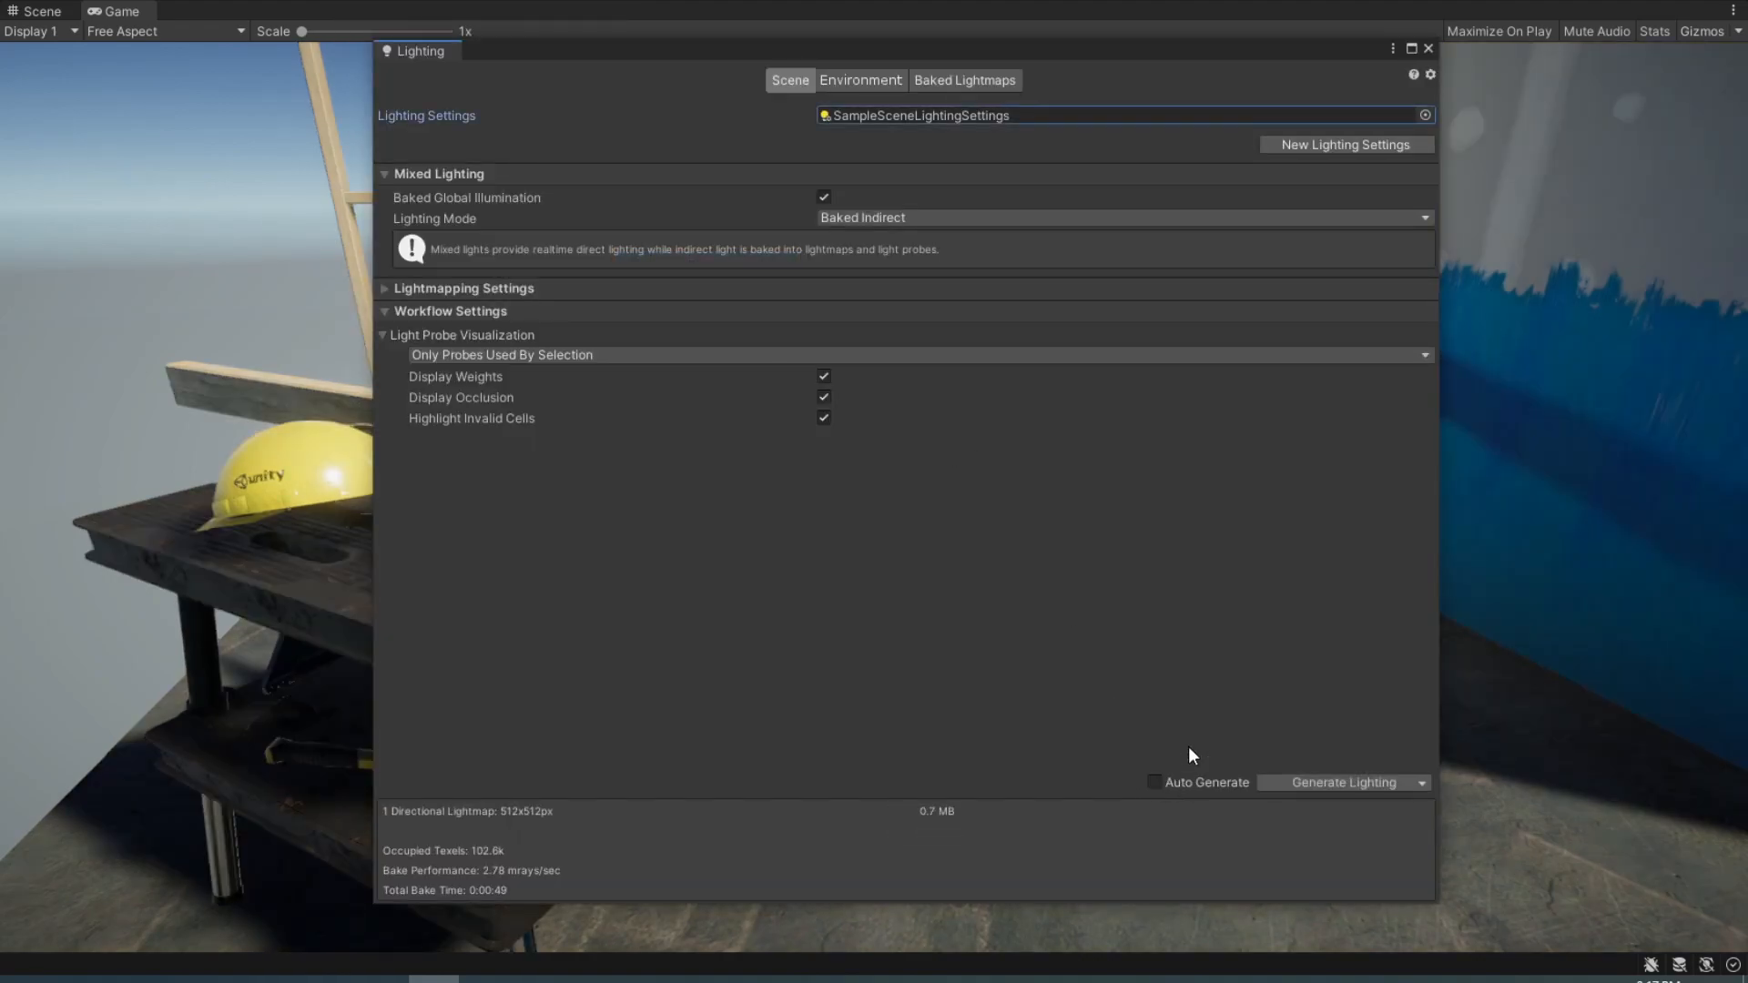
left_click(1428, 48)
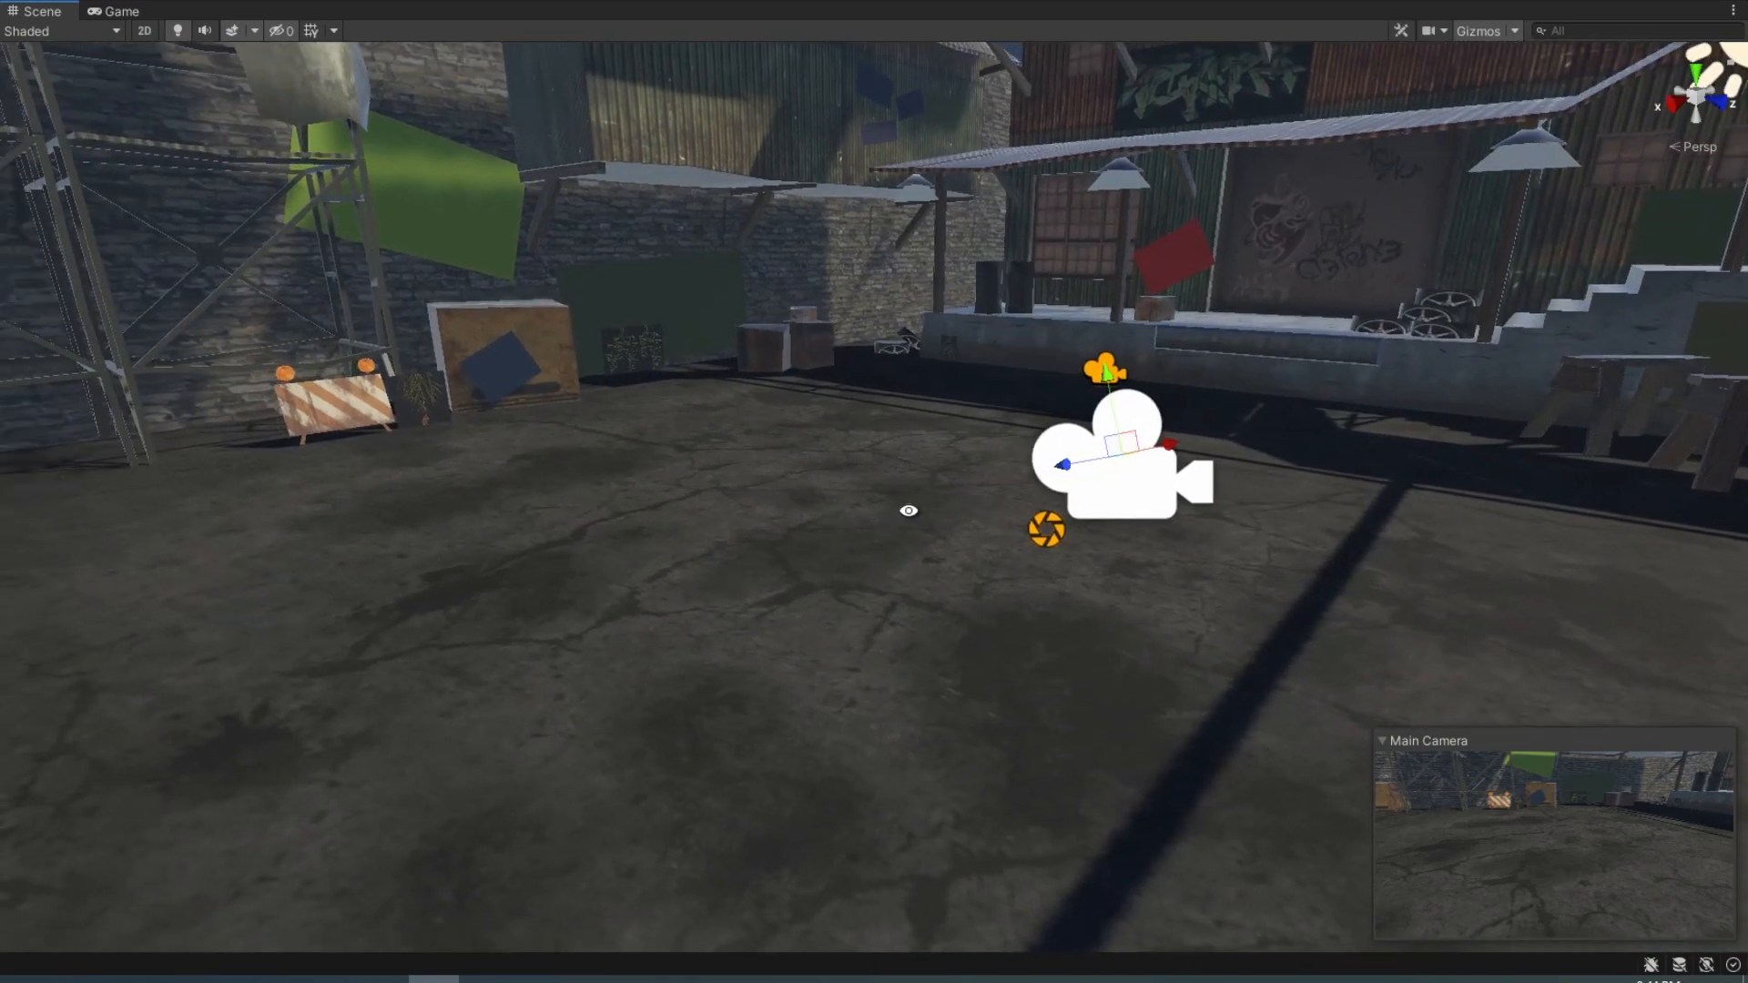
left_click(120, 11)
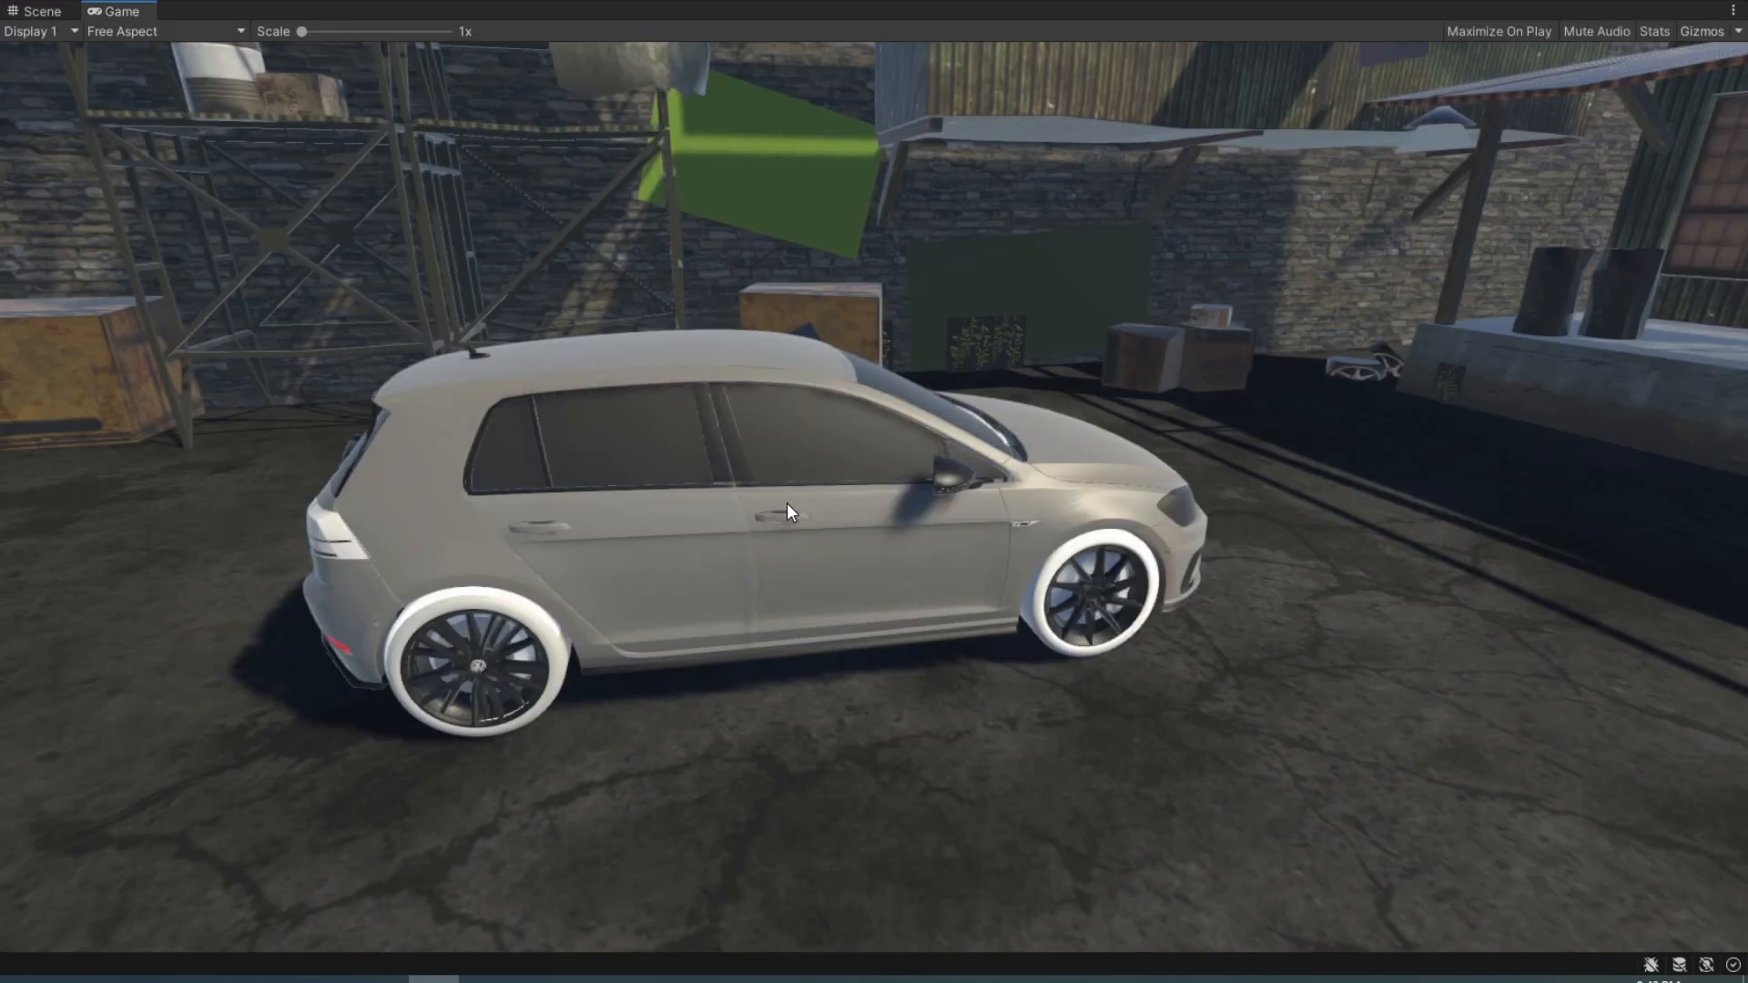
mouse_move(111, 67)
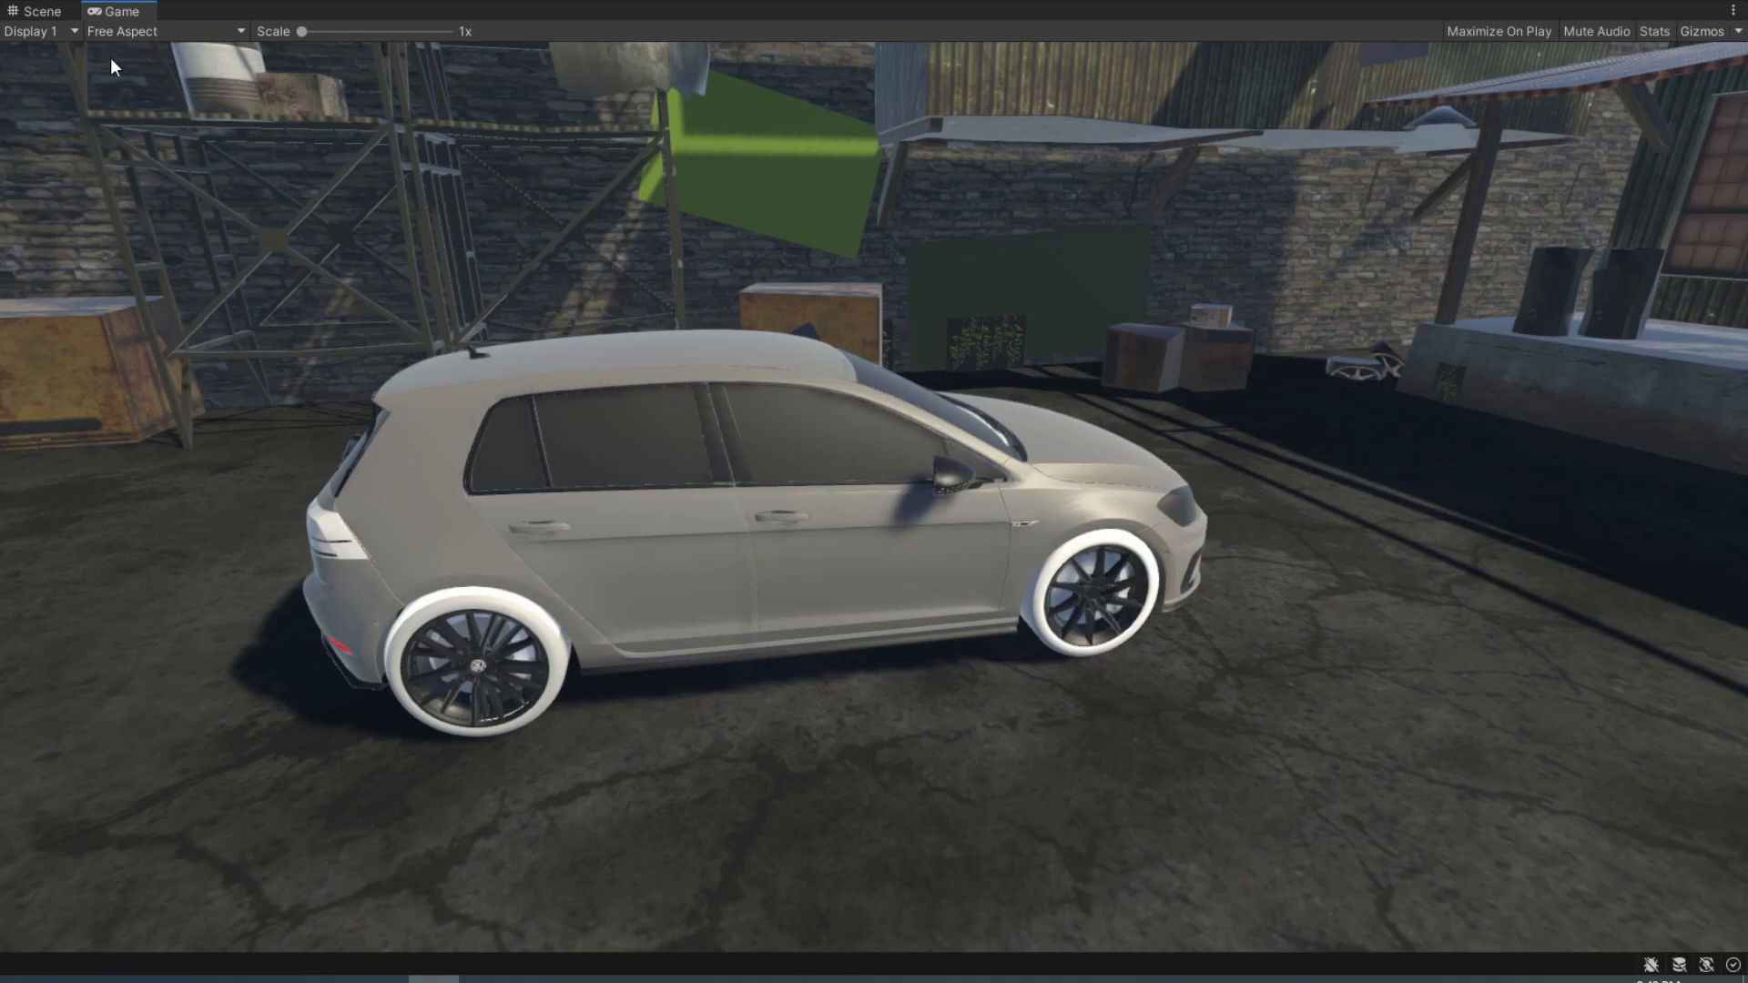
left_click(42, 11)
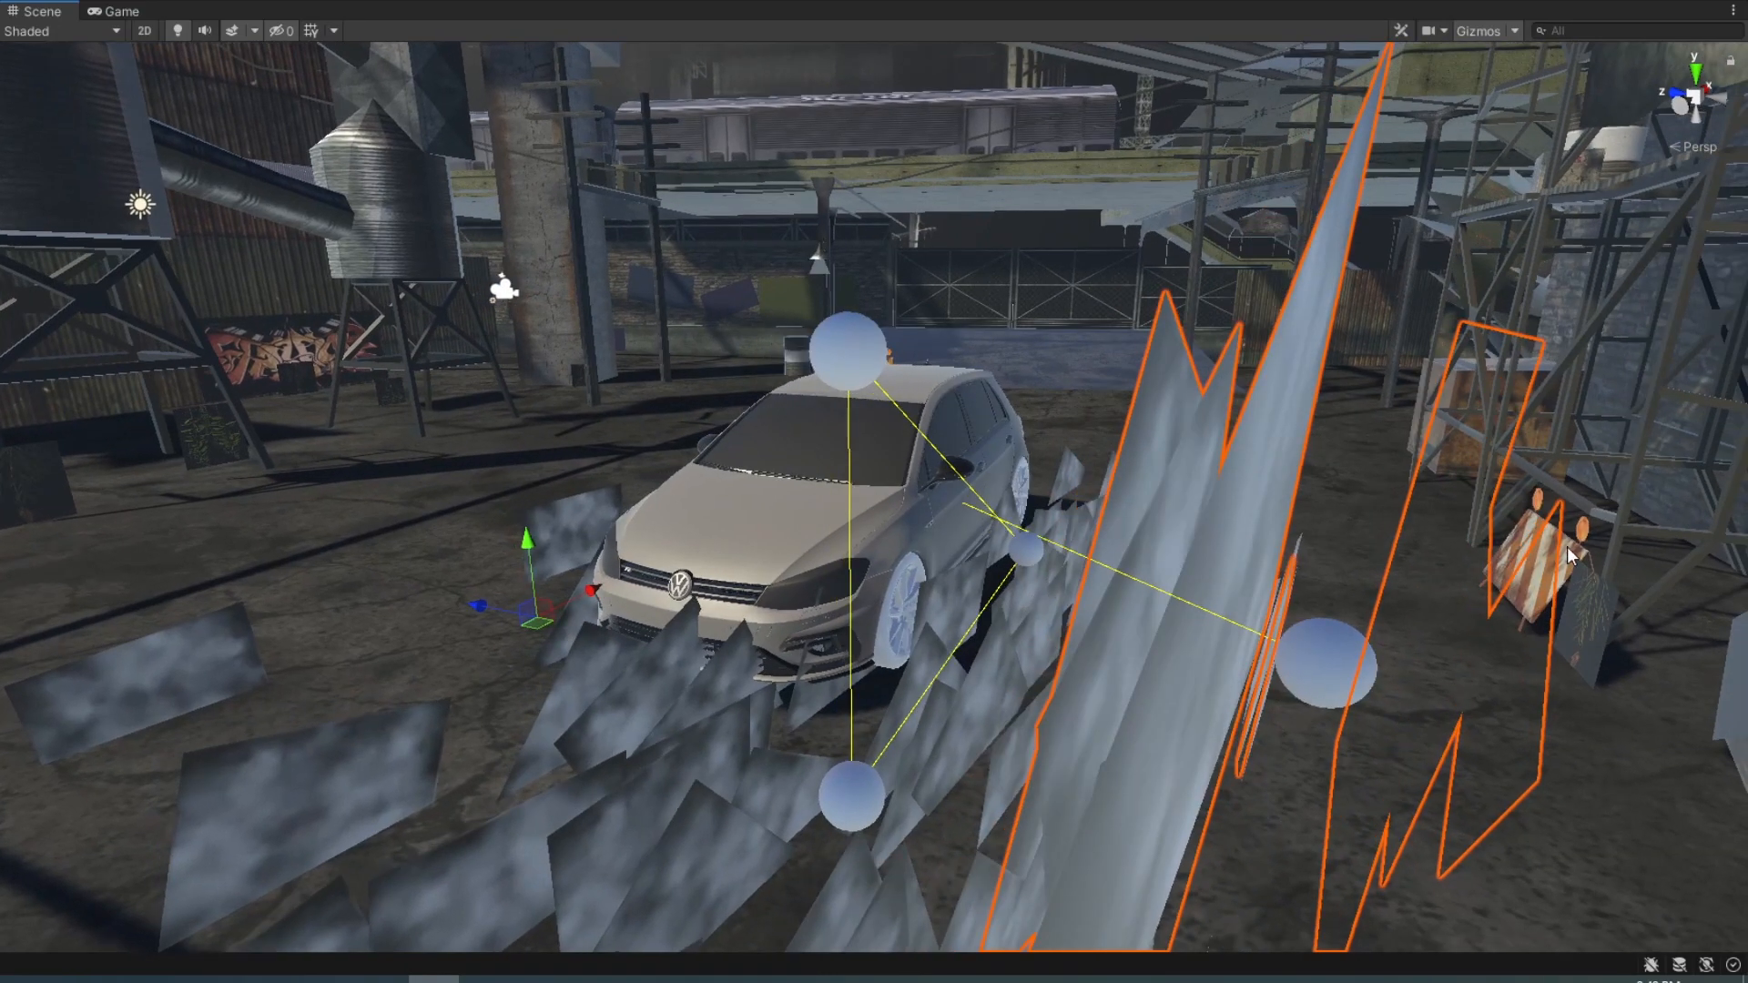
mouse_move(820, 495)
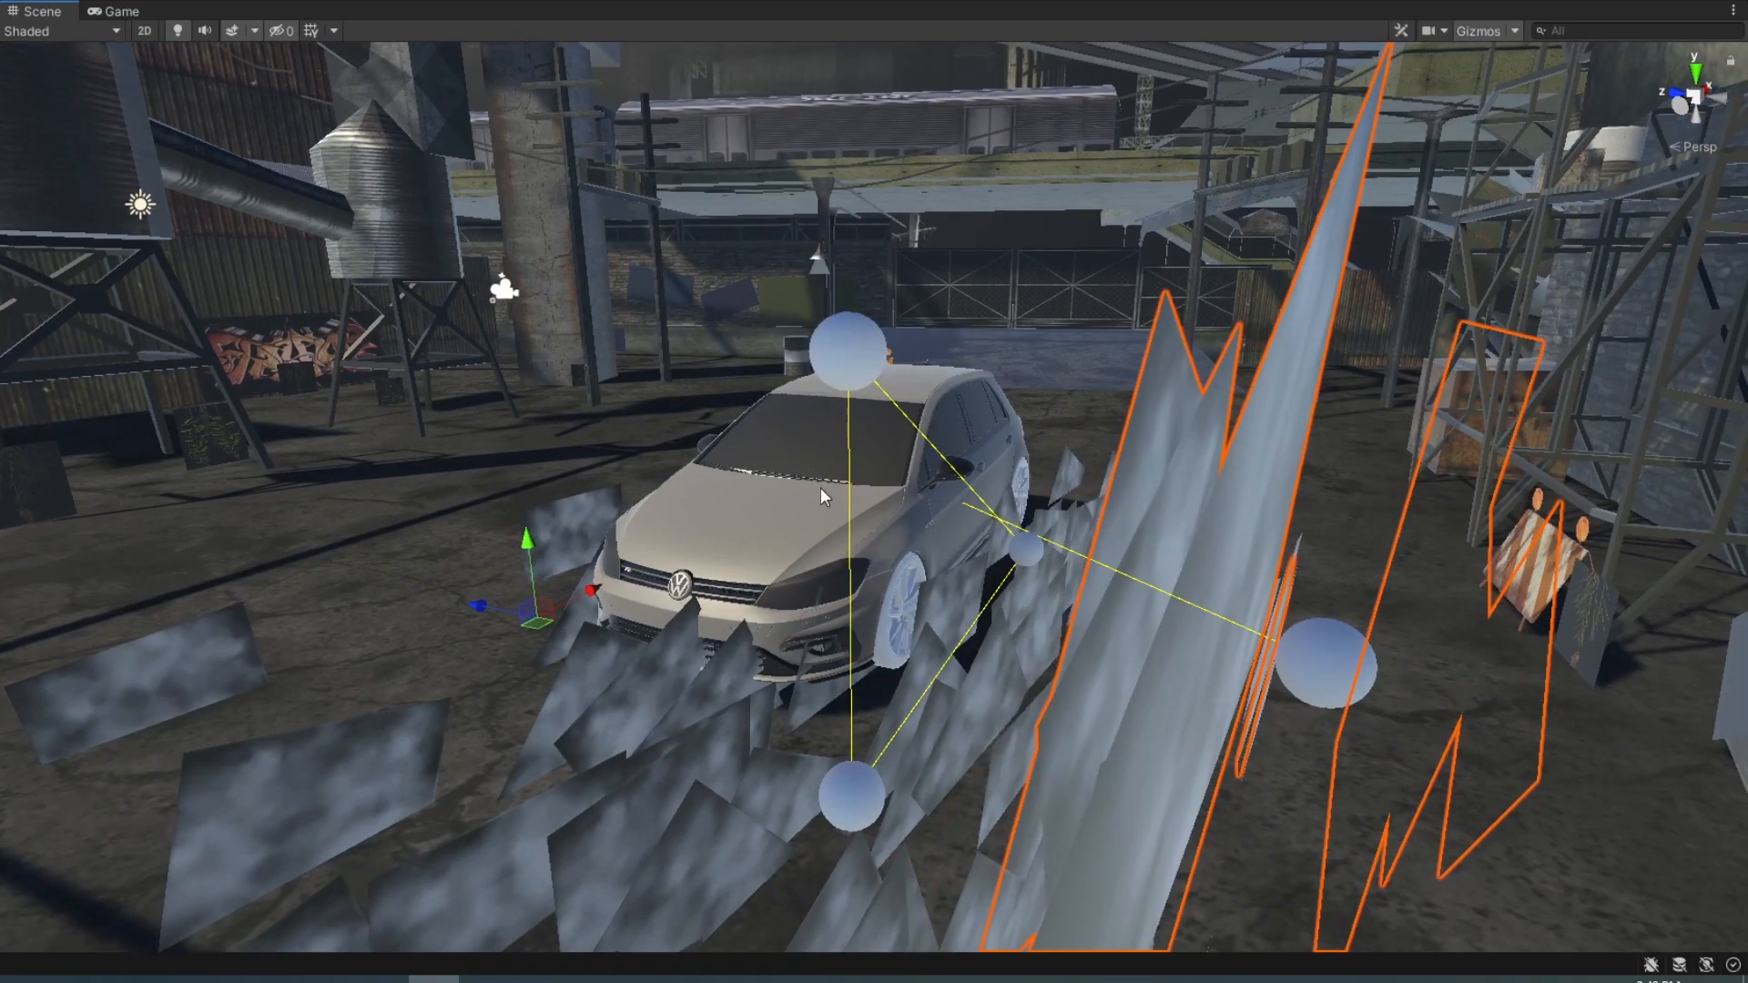
mouse_move(1080, 393)
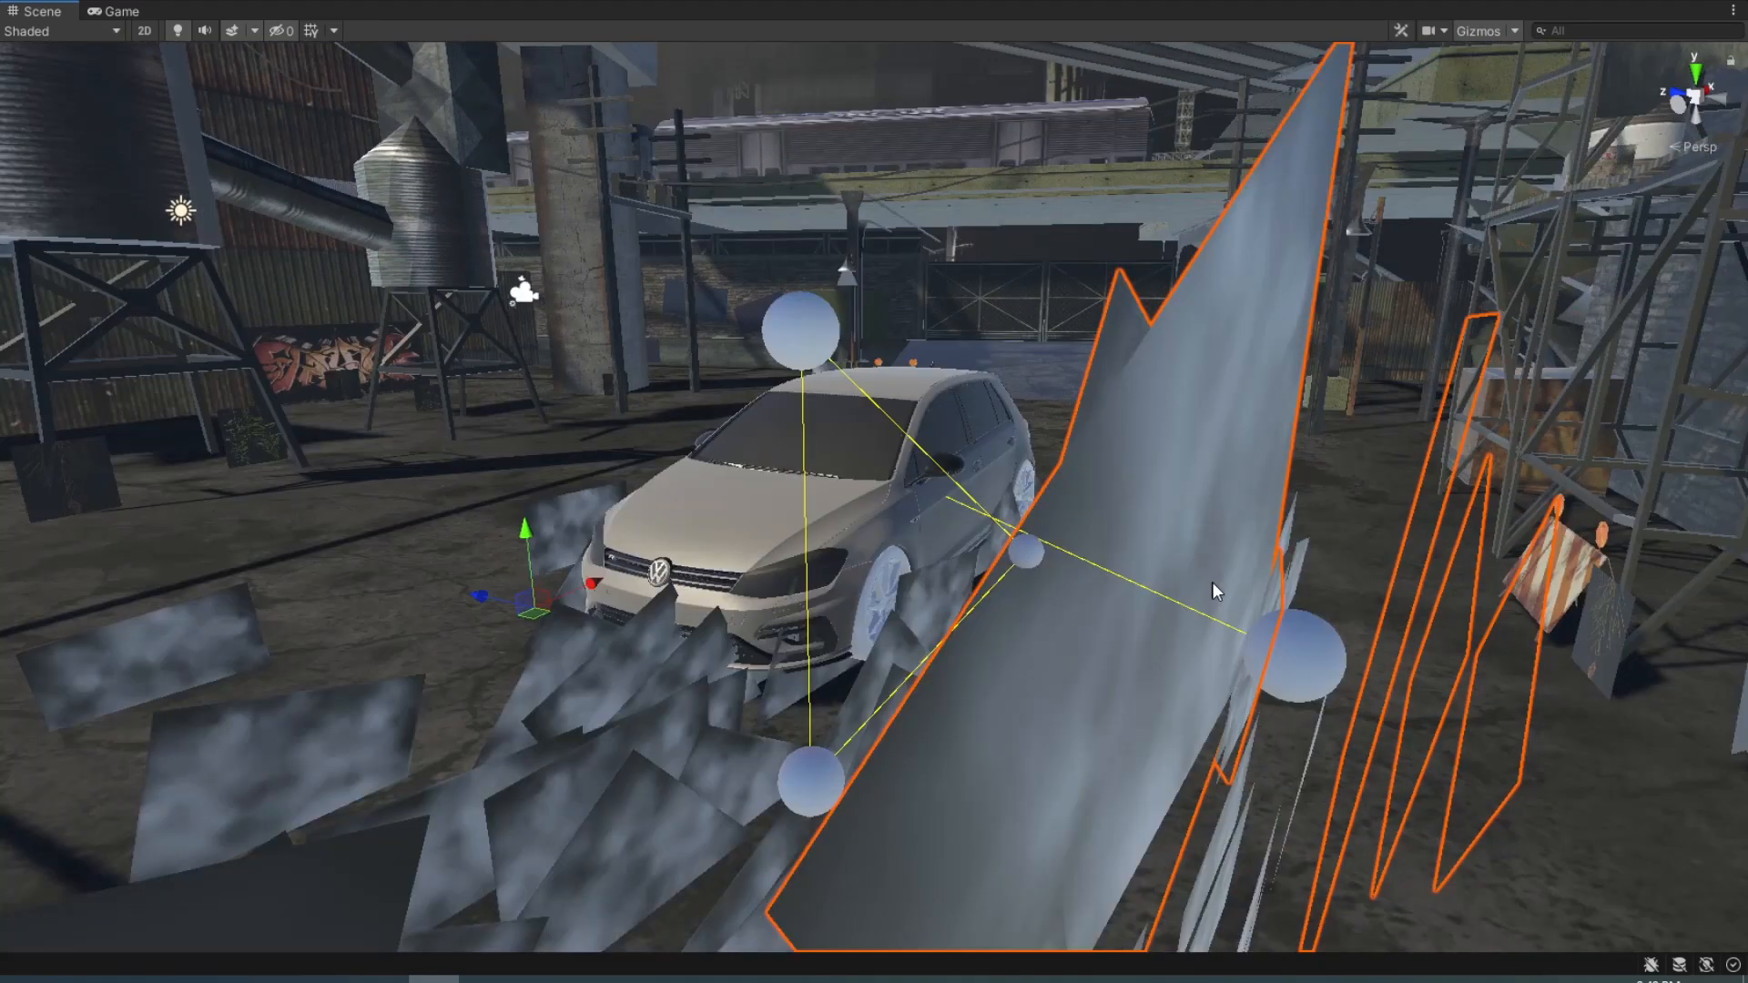
mouse_move(768, 557)
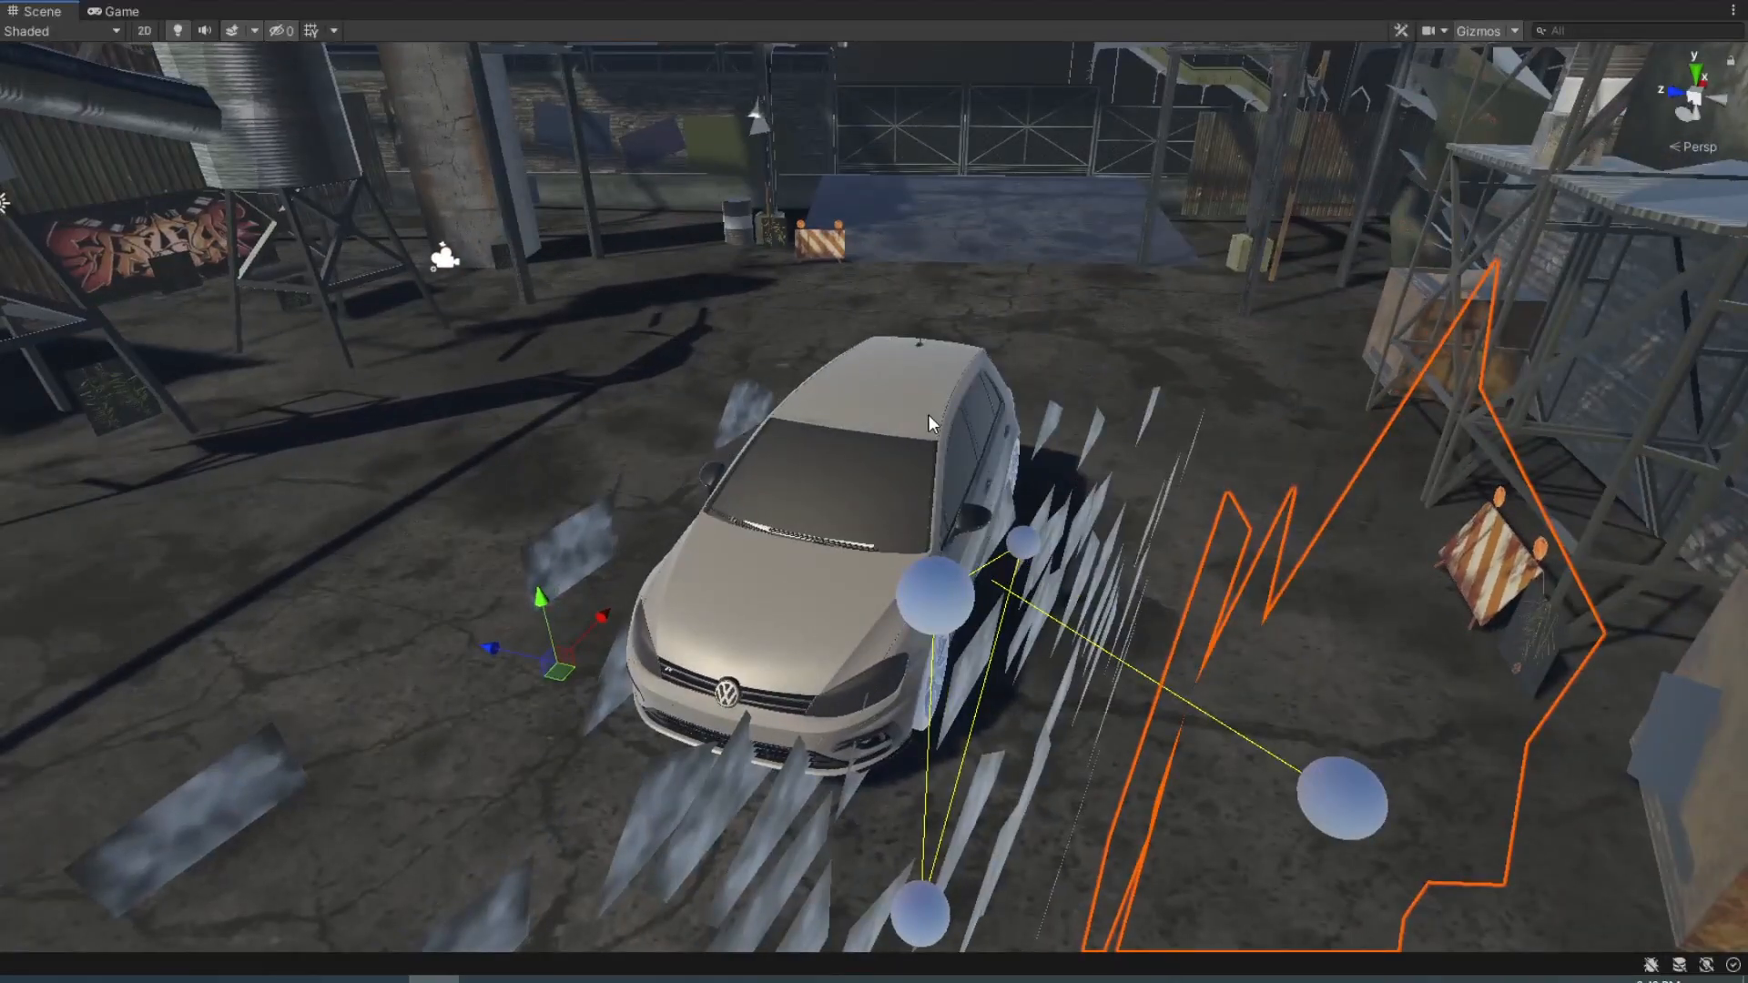
Switch to the Game view to see the white hatchback through the game camera.
left_click(121, 11)
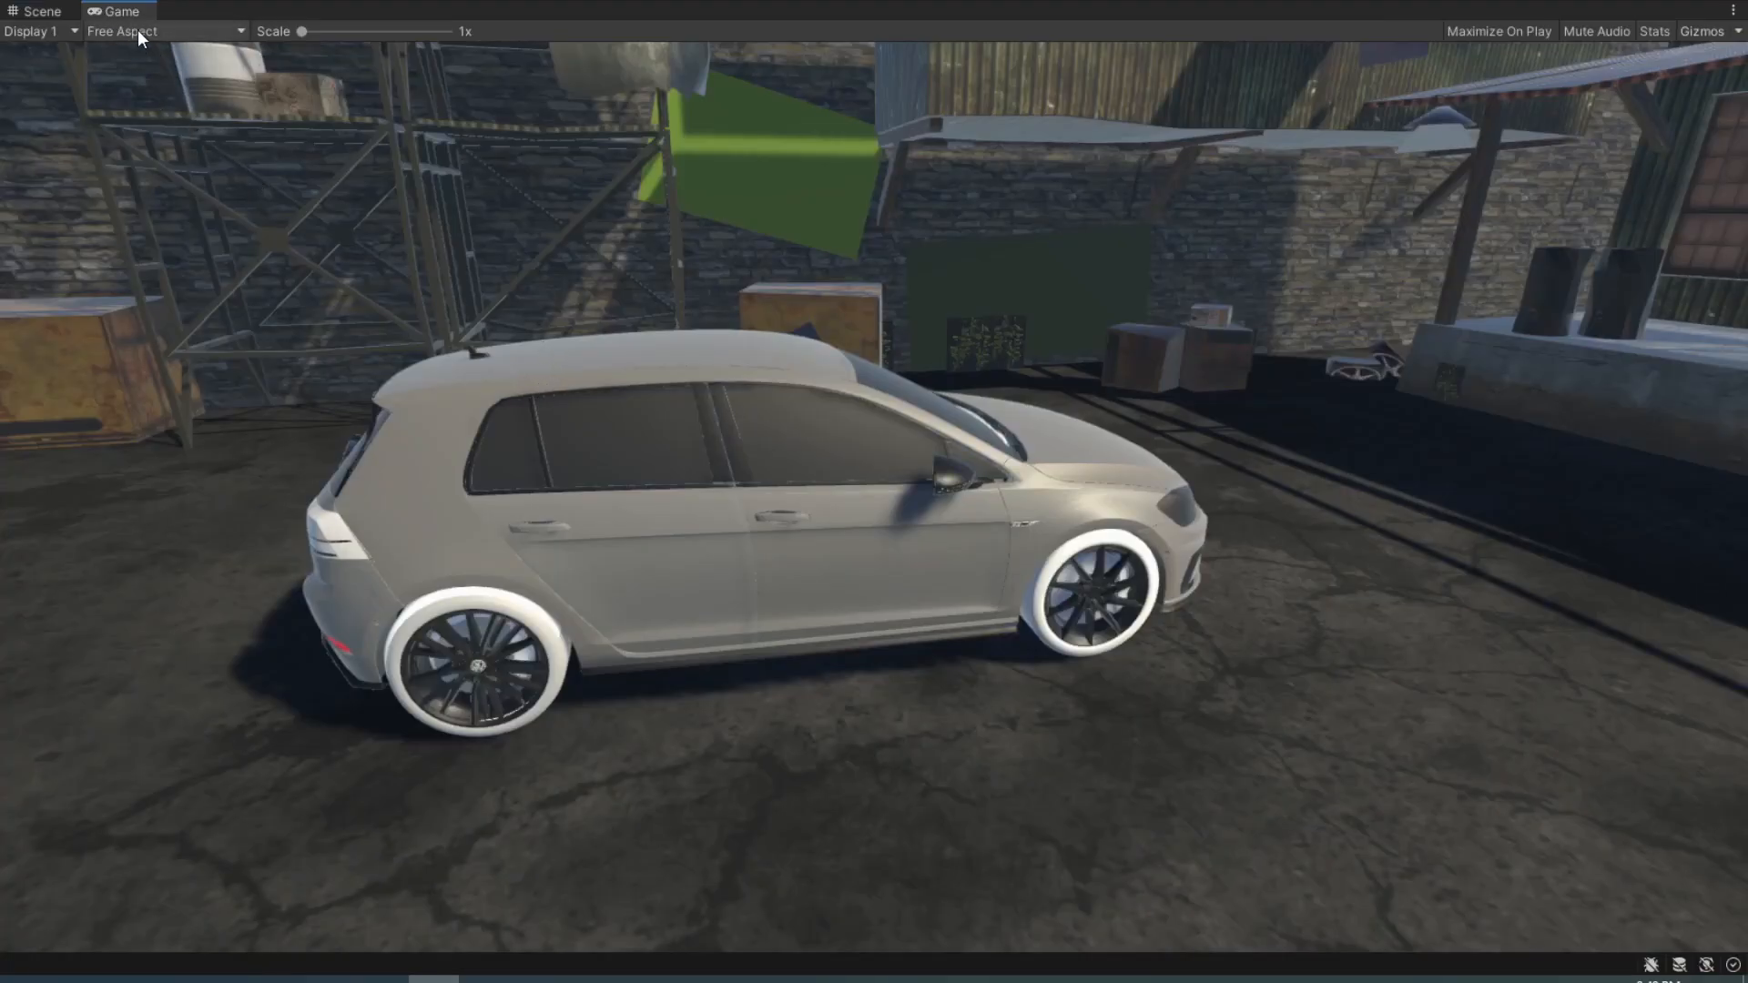
mouse_move(719, 533)
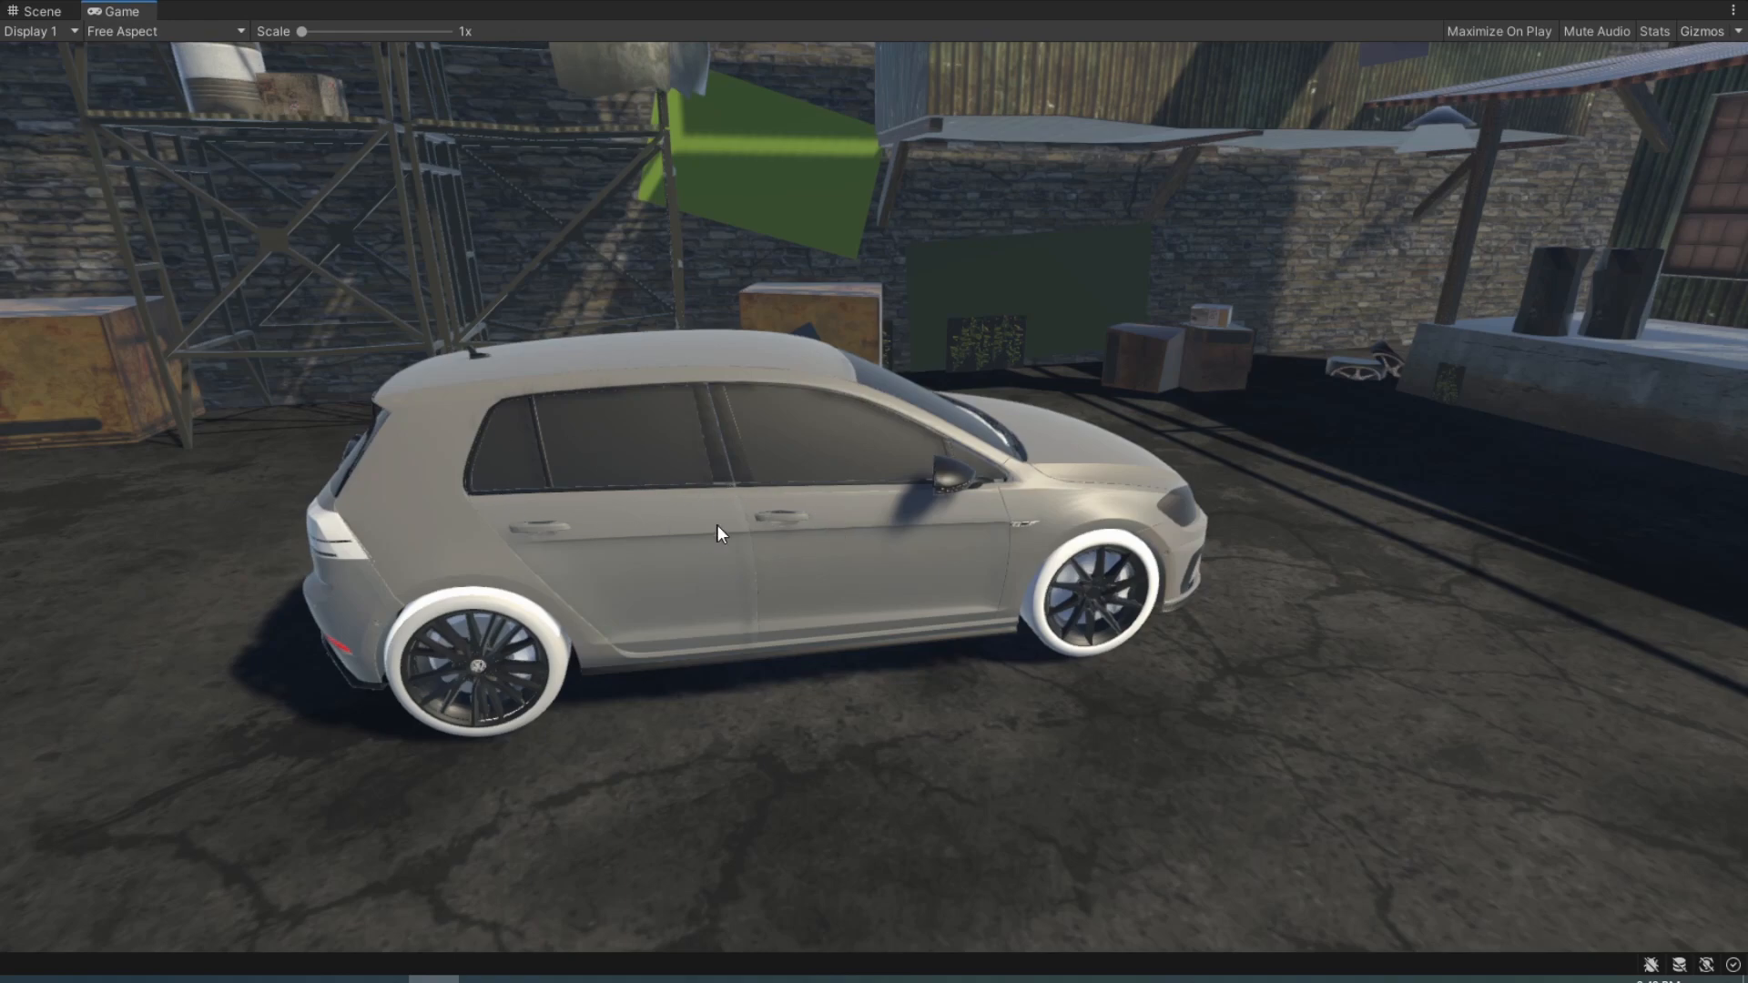
mouse_move(639, 468)
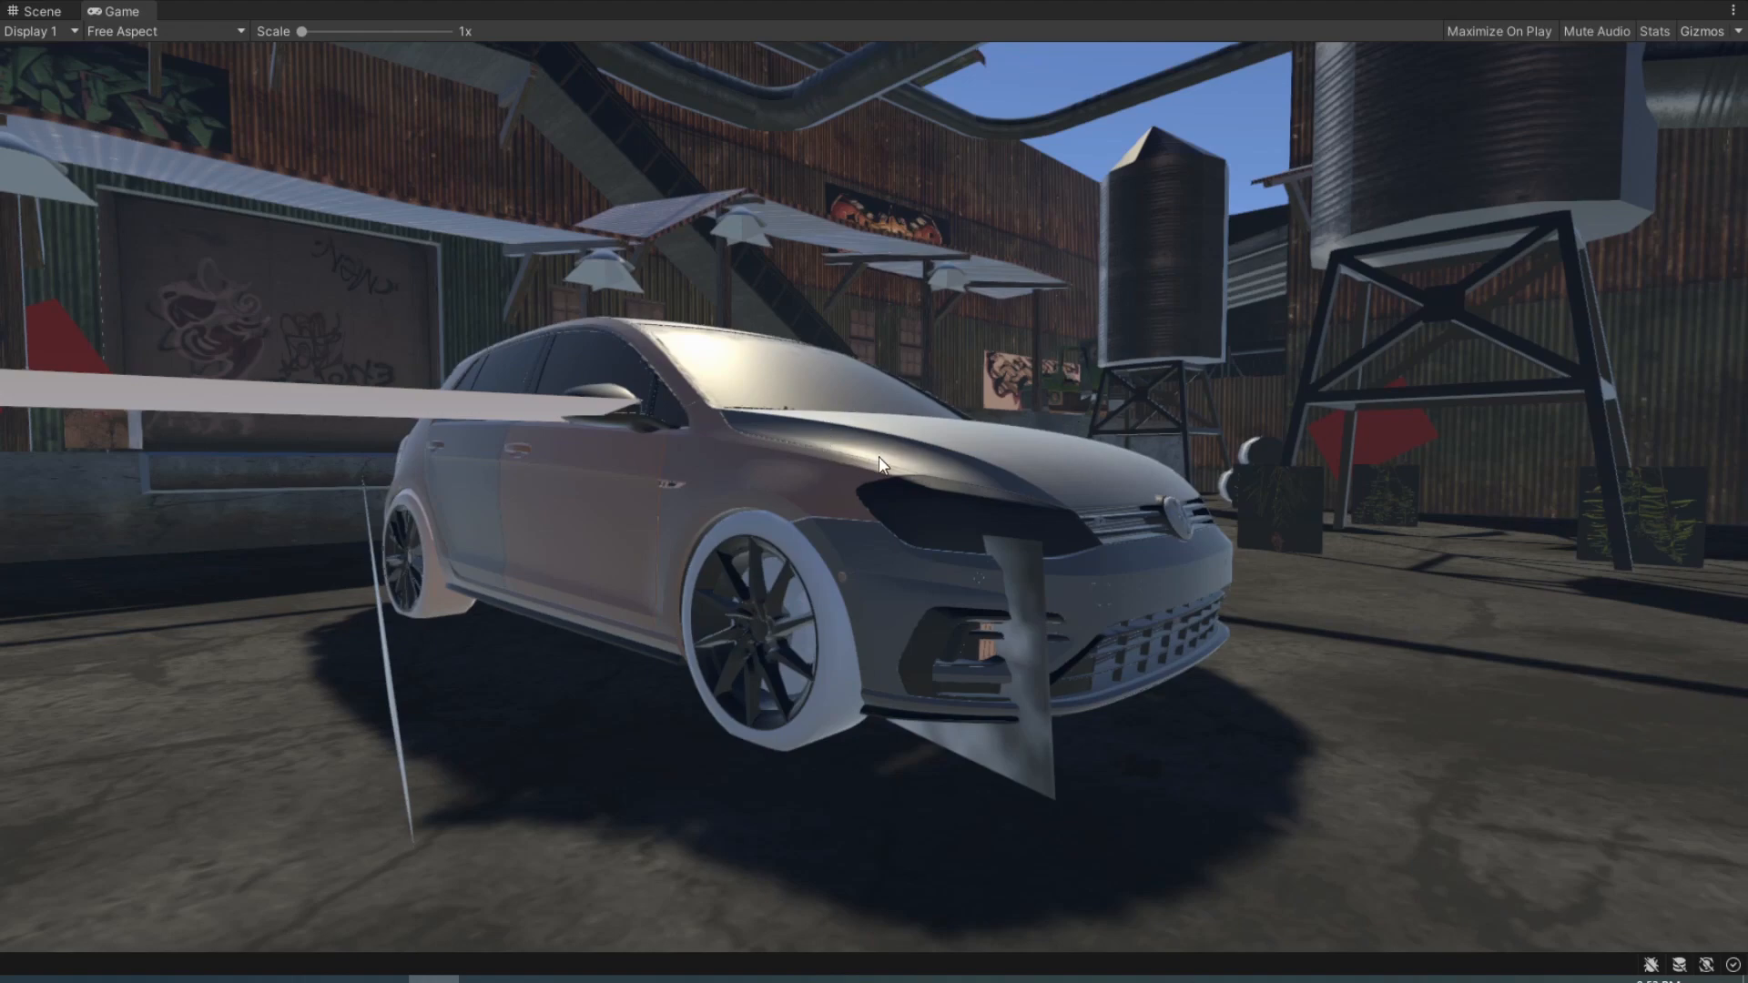
Return to the Scene view showing the hatchback with the Main Camera preview.
left_click(42, 11)
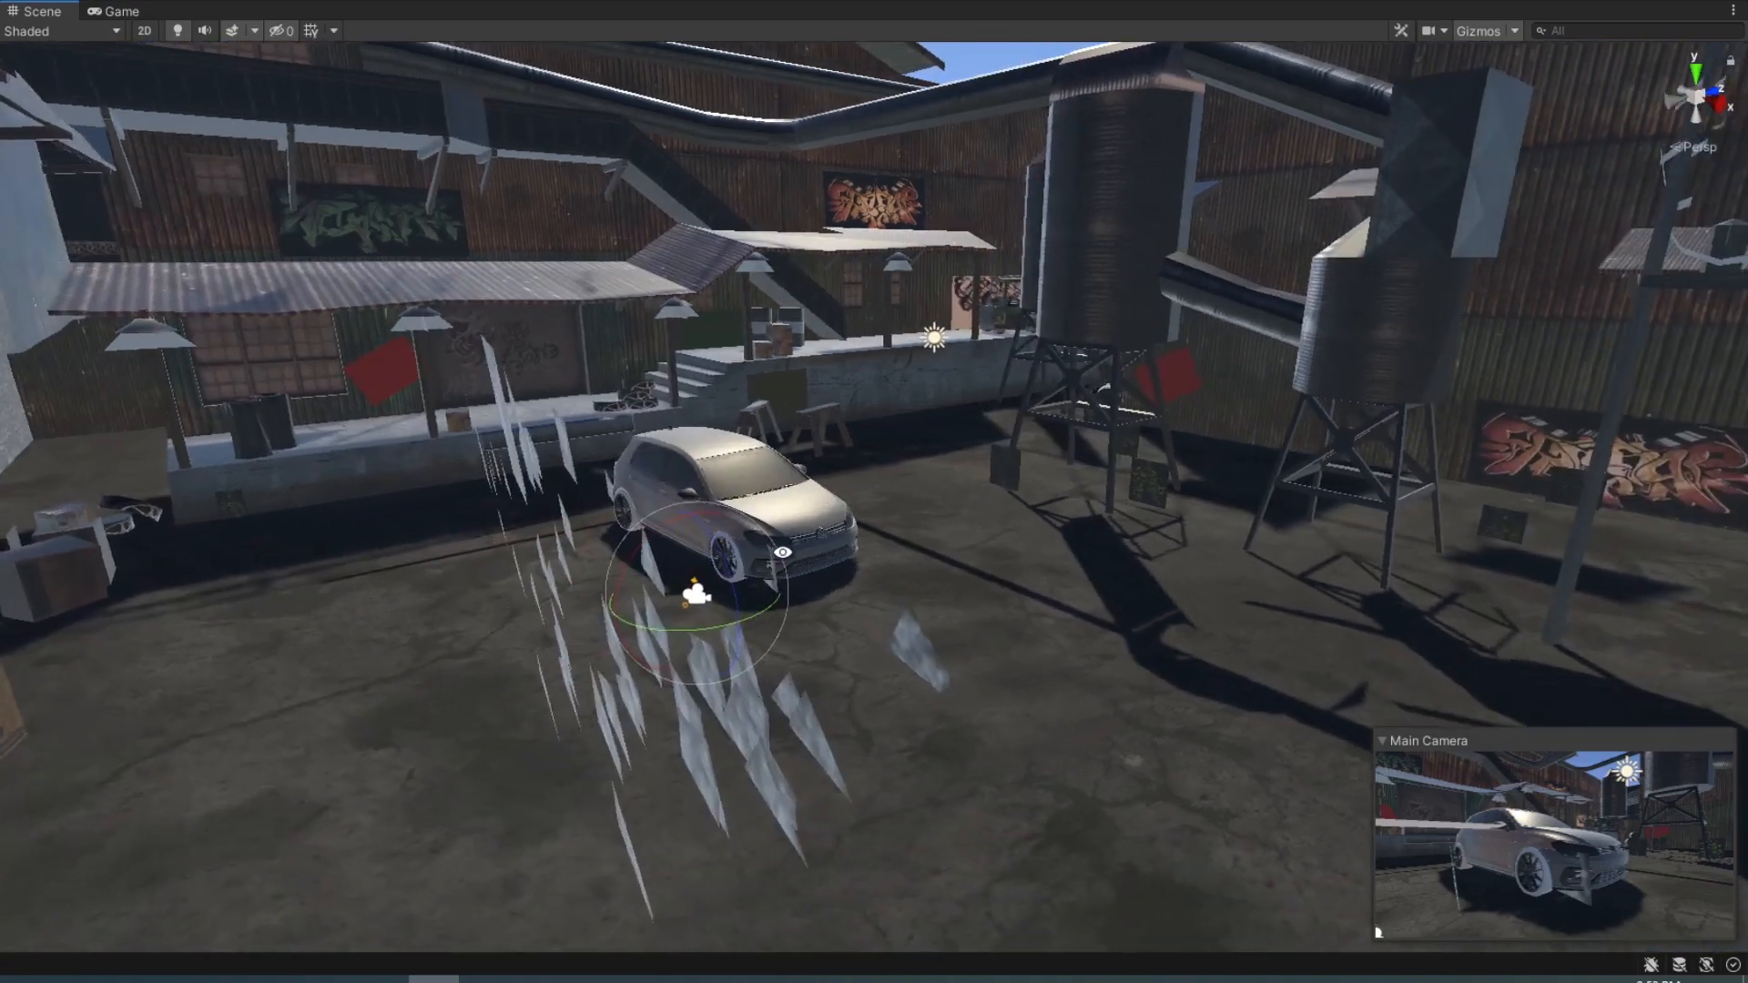